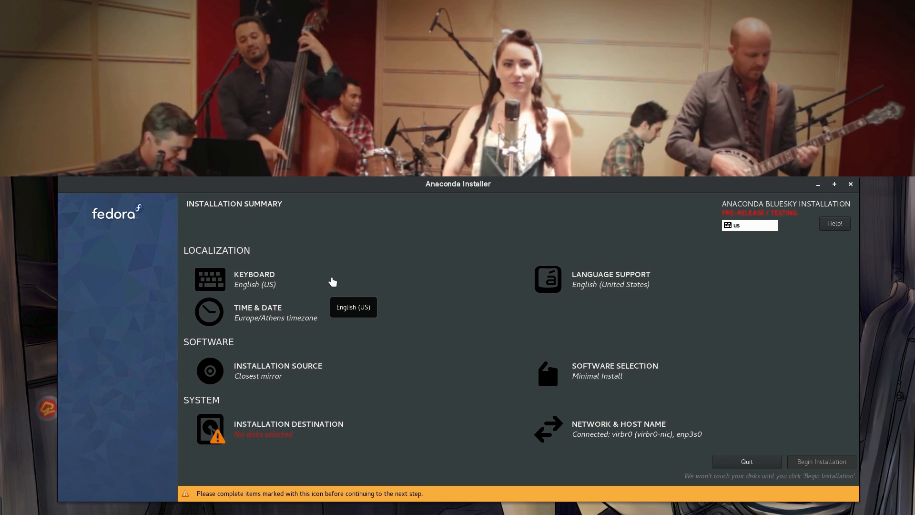
# Review the keyboard layout settings without adding a layout
pyautogui.click(254, 278)
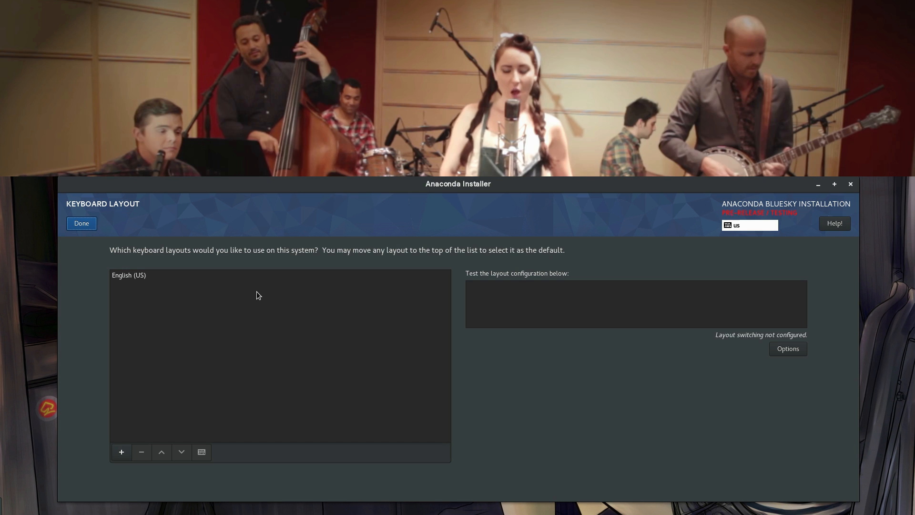
pyautogui.click(121, 455)
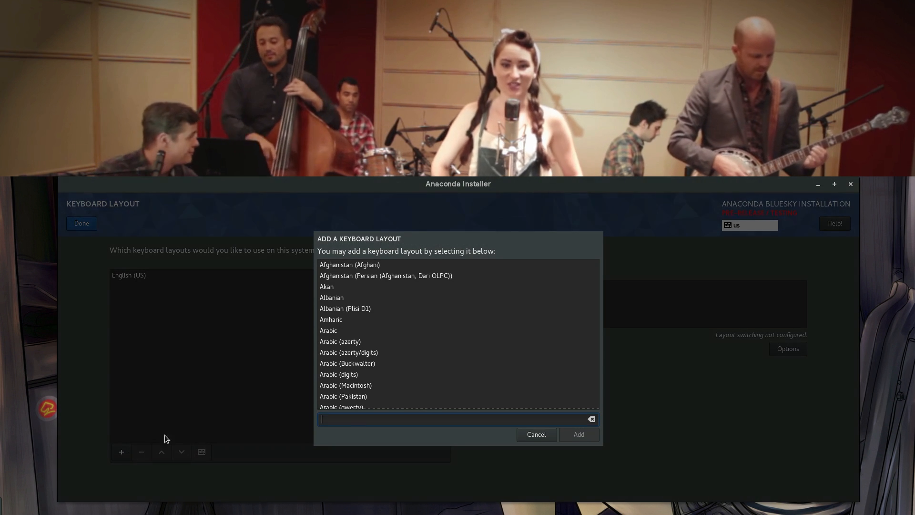
pyautogui.click(535, 434)
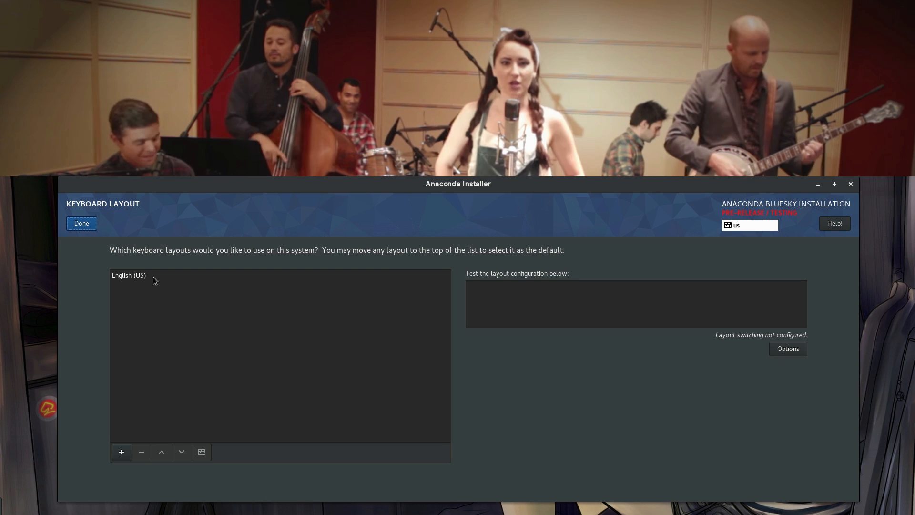
pyautogui.click(81, 223)
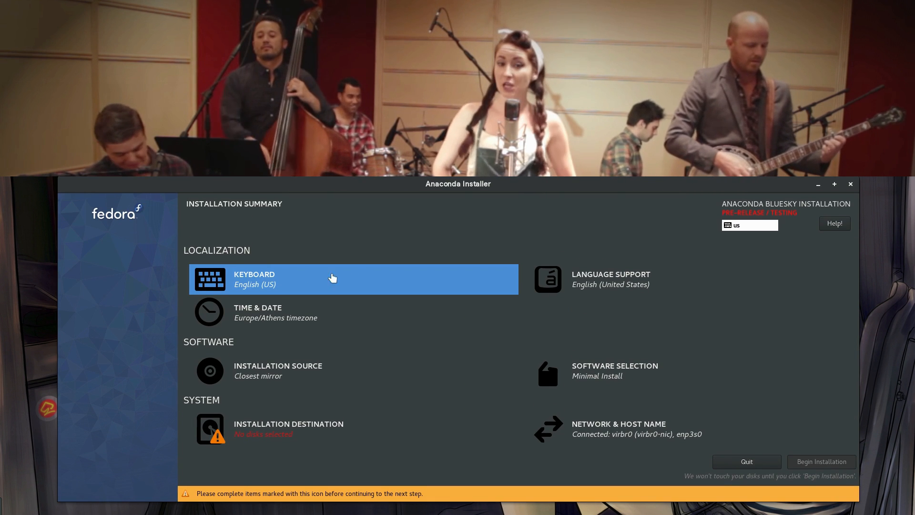
# Keep language support at English (United States) and set the timezone to Americas/Toronto
pyautogui.click(611, 279)
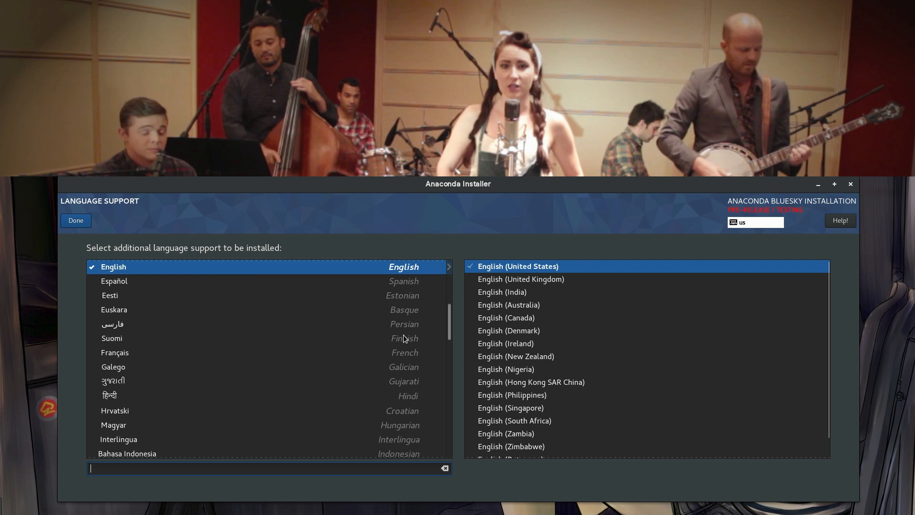
pyautogui.click(75, 220)
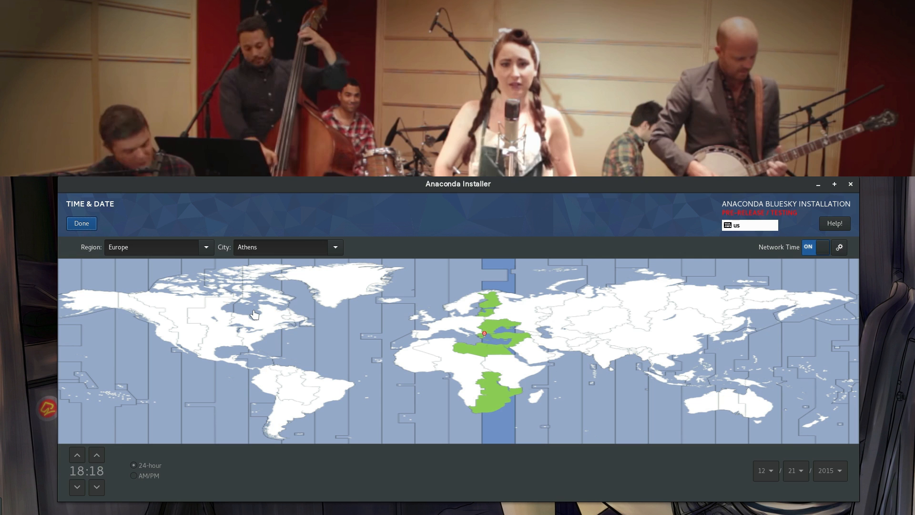
pyautogui.click(255, 325)
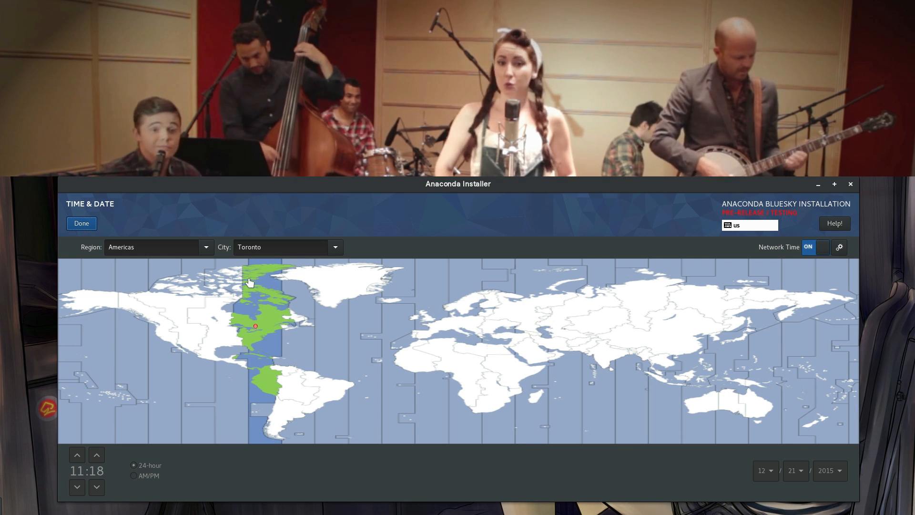
pyautogui.click(81, 223)
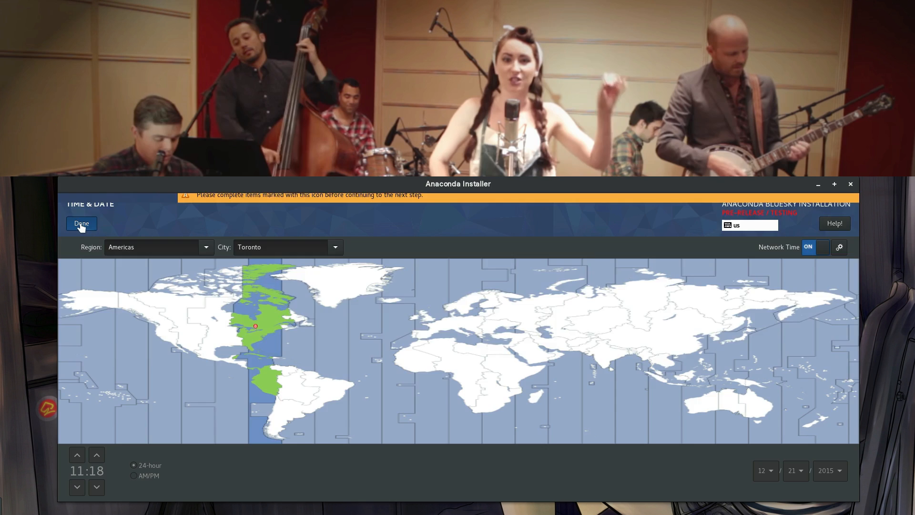
pyautogui.click(81, 224)
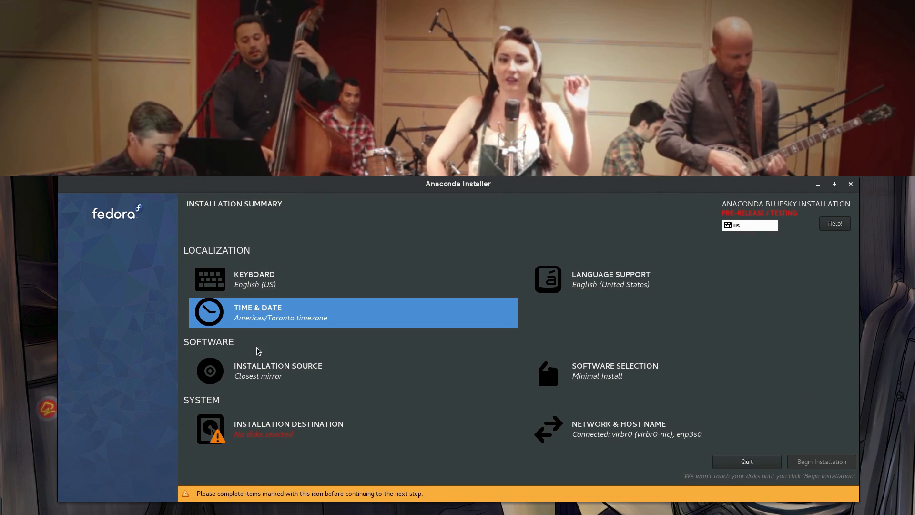
# Leave the installation source unchanged and choose Fedora Workstation with no add-ons
pyautogui.click(278, 370)
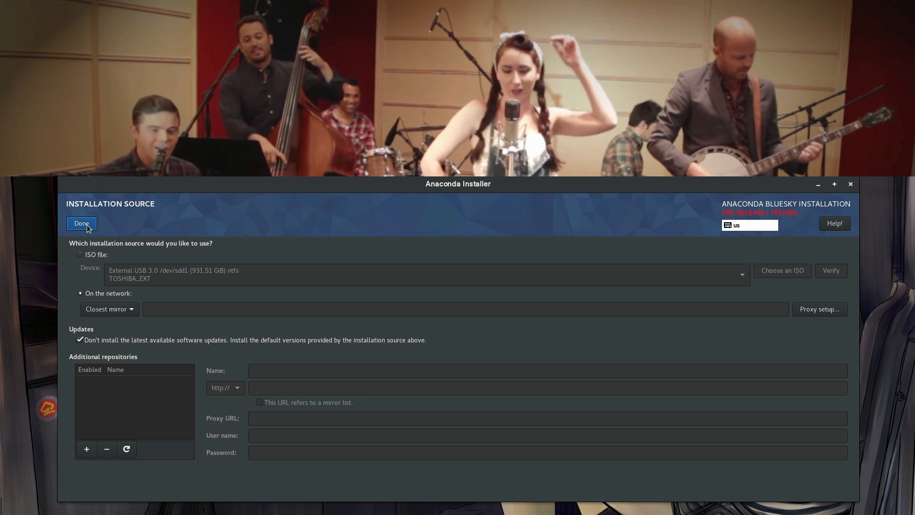
pyautogui.click(81, 224)
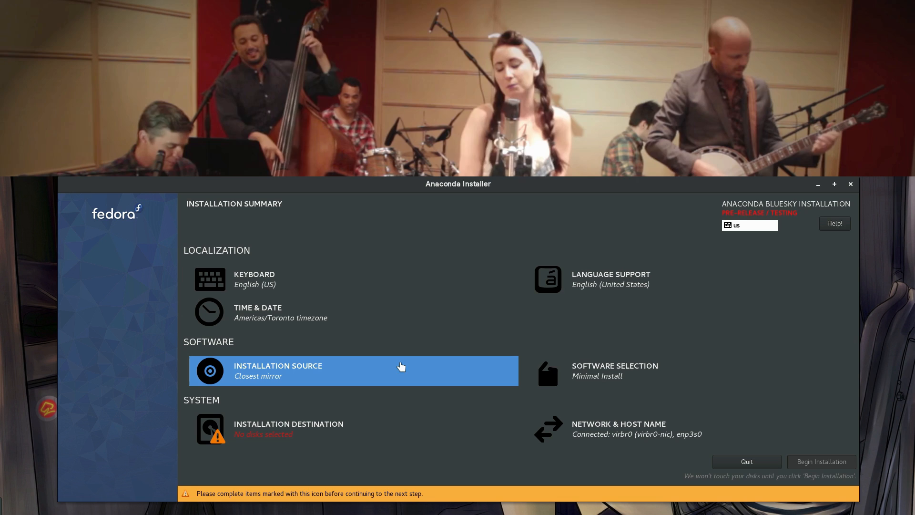
pyautogui.click(613, 369)
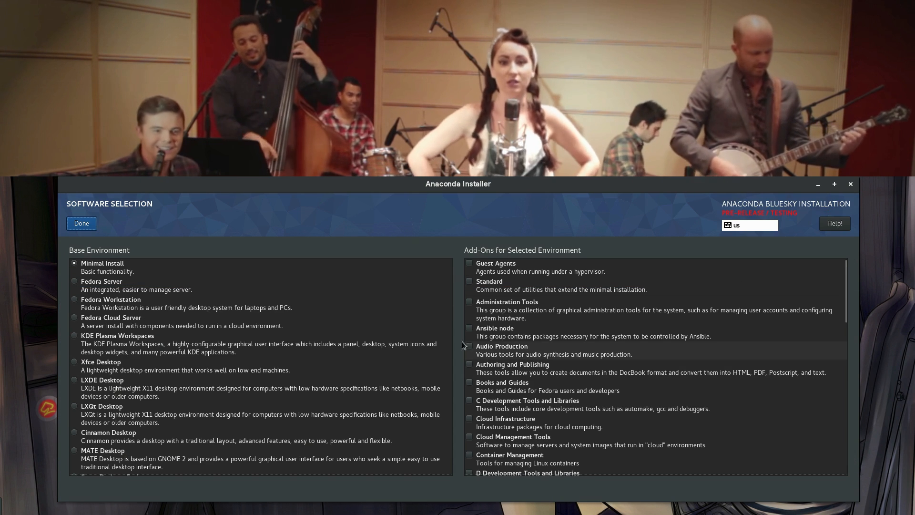
pyautogui.scroll(-3)
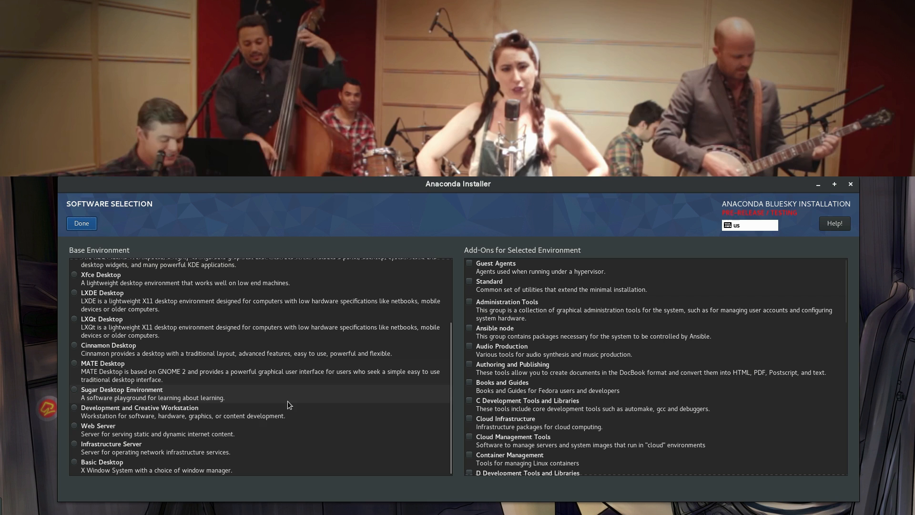
pyautogui.scroll(3)
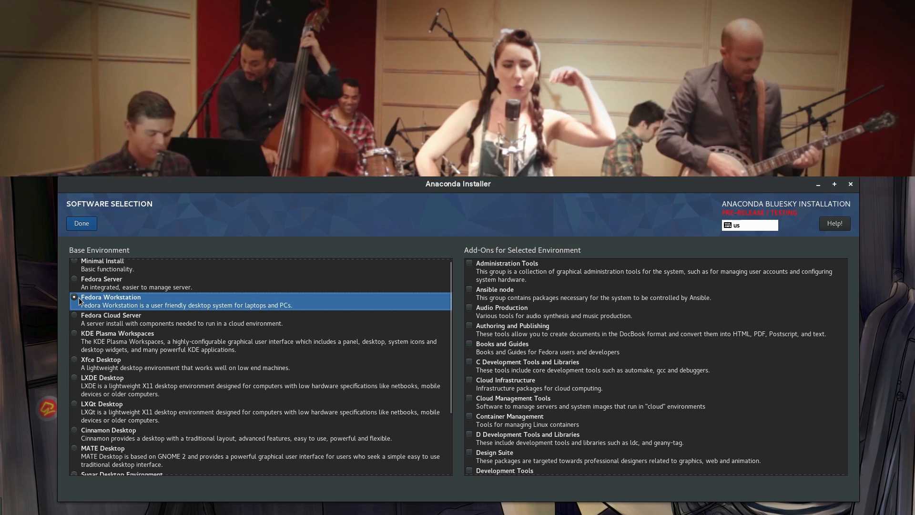
pyautogui.moveTo(520, 374)
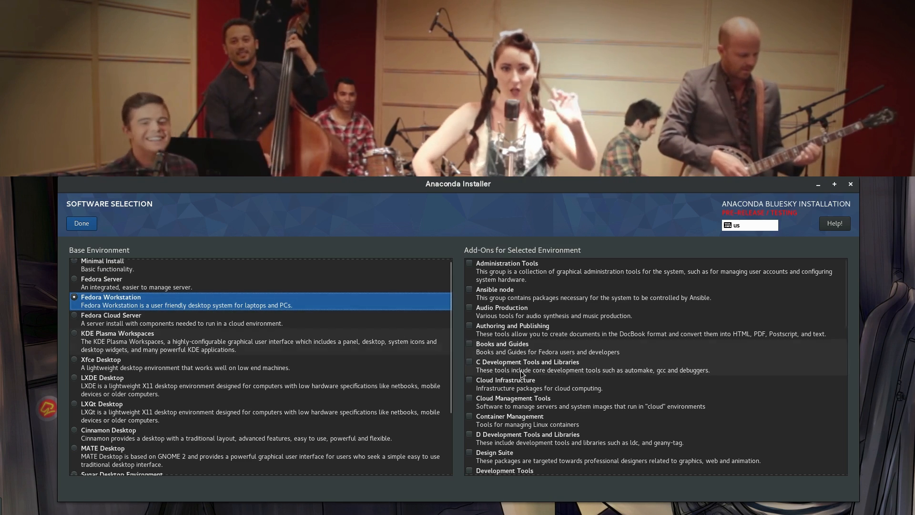
pyautogui.scroll(-3)
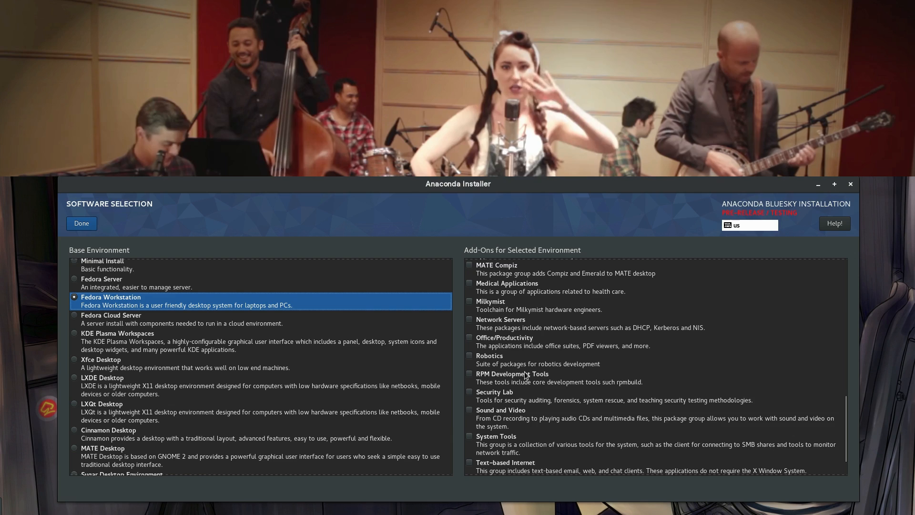
pyautogui.scroll(3)
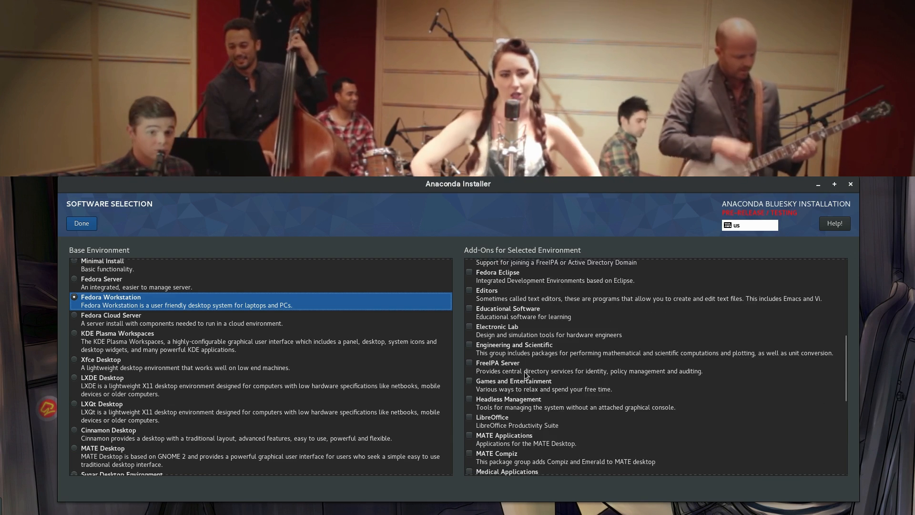
pyautogui.scroll(3)
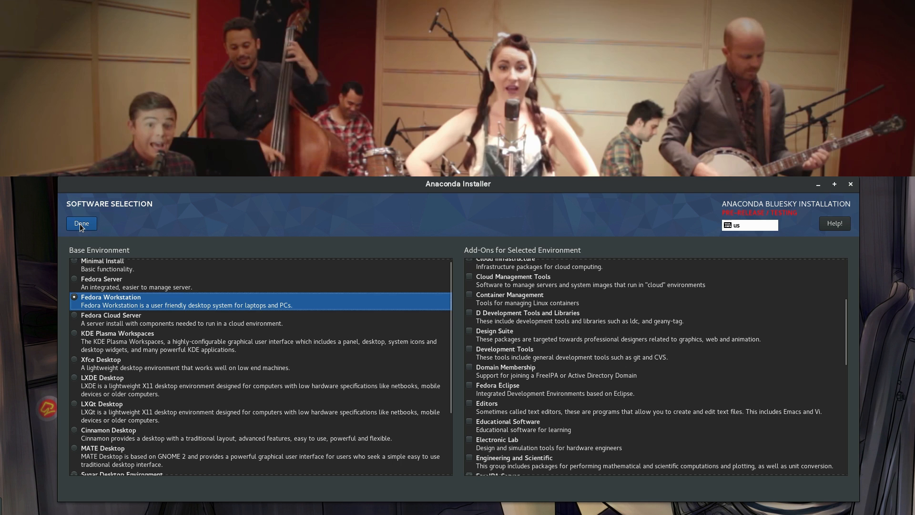
pyautogui.moveTo(210, 288)
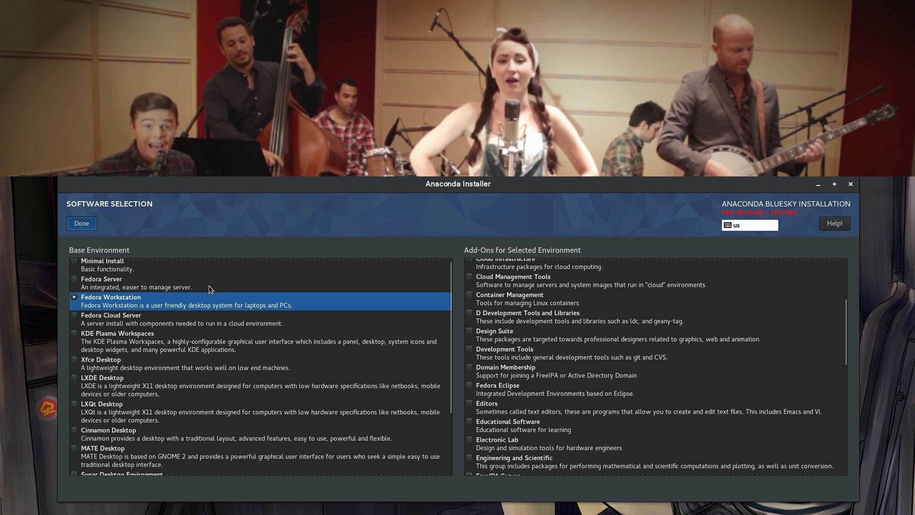
pyautogui.click(81, 223)
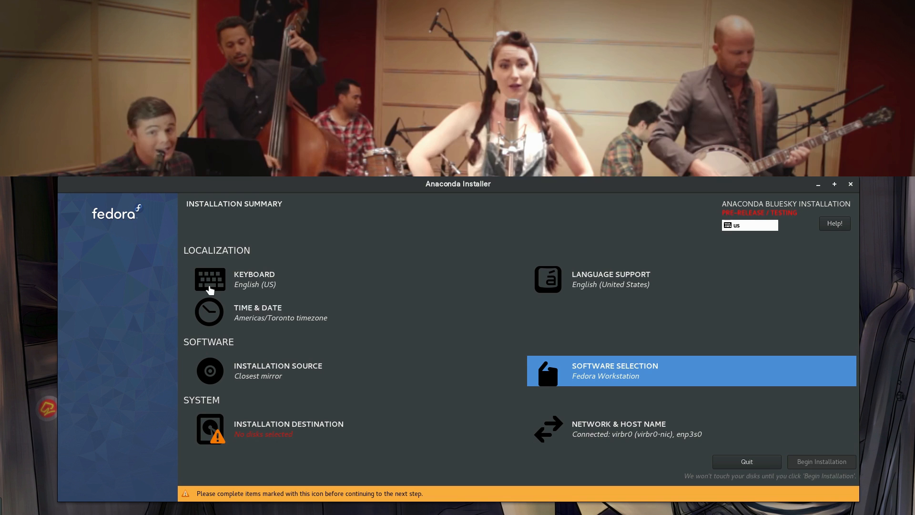
pyautogui.moveTo(564, 430)
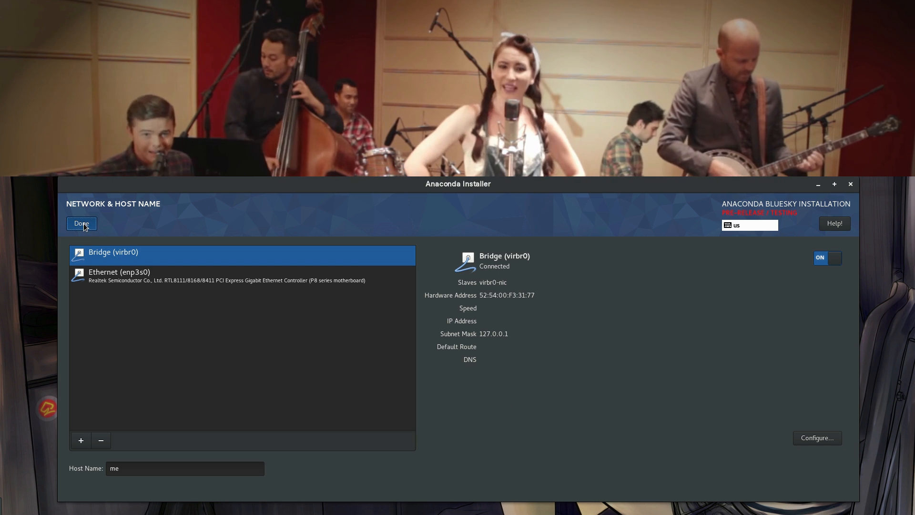
# Target the 29.28 GiB Multi Flash Reader disk with manually configured partitioning
pyautogui.click(81, 223)
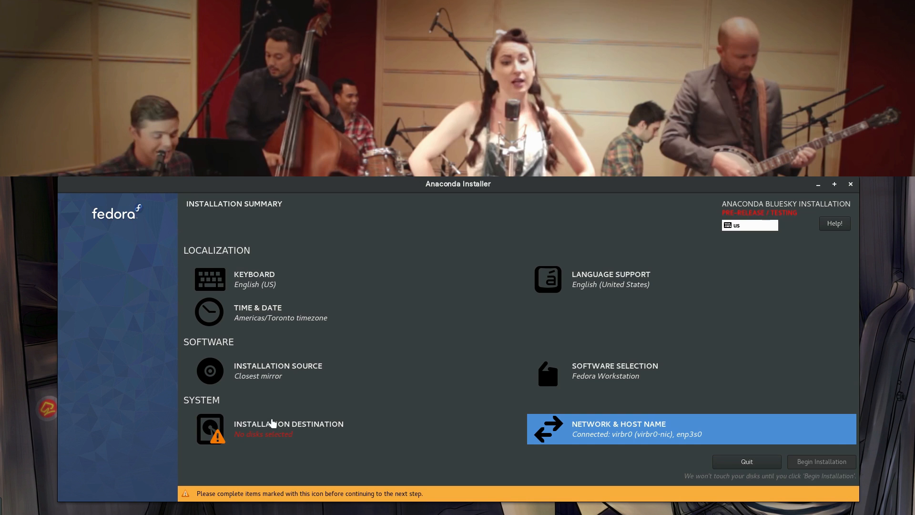
pyautogui.click(288, 424)
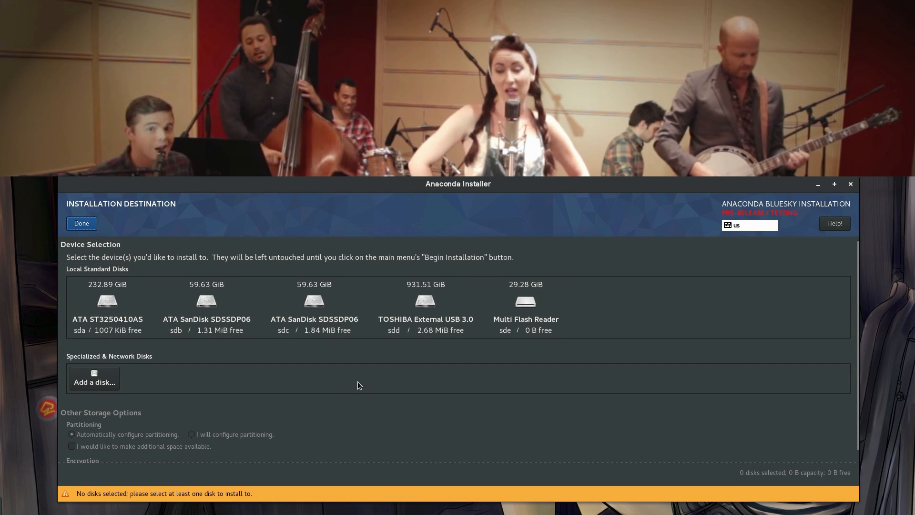
pyautogui.click(524, 303)
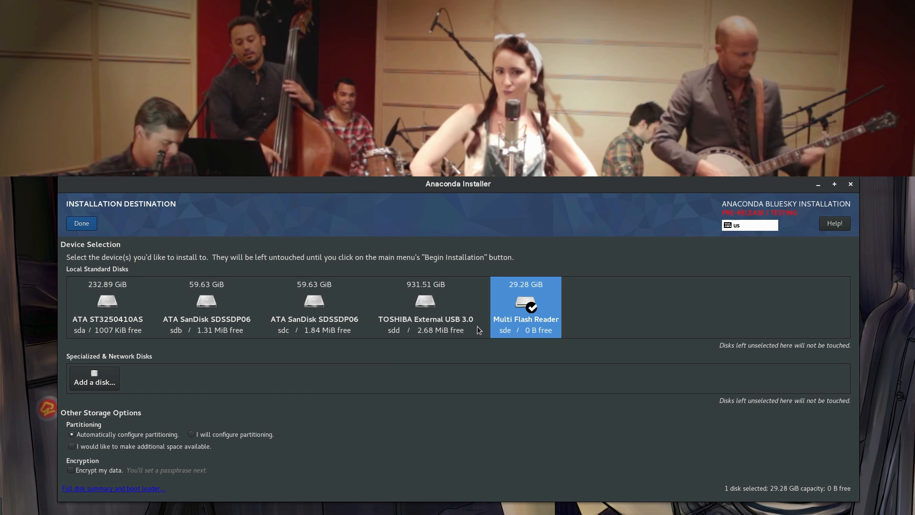
pyautogui.click(192, 434)
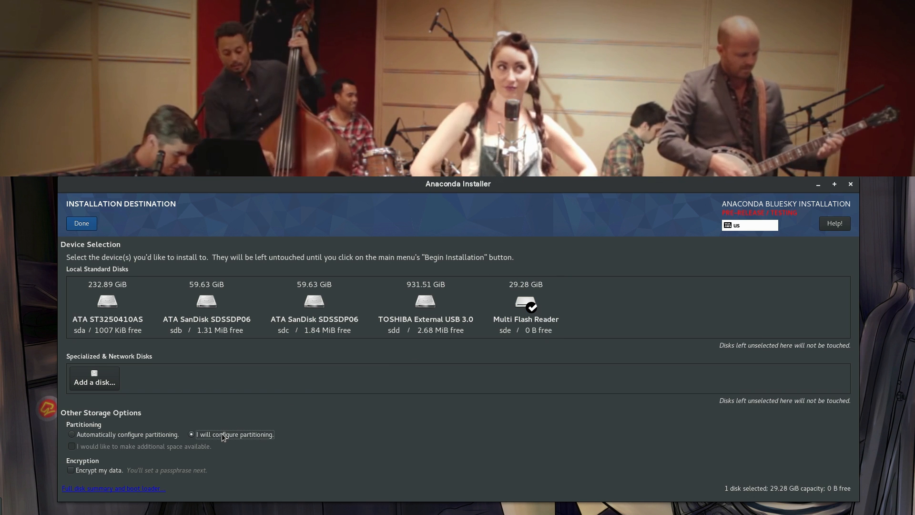
pyautogui.moveTo(119, 271)
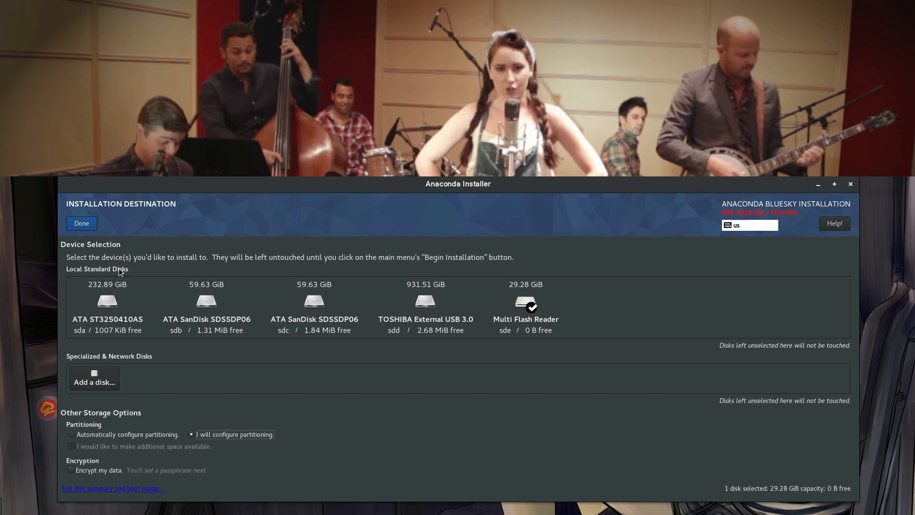
pyautogui.moveTo(81, 226)
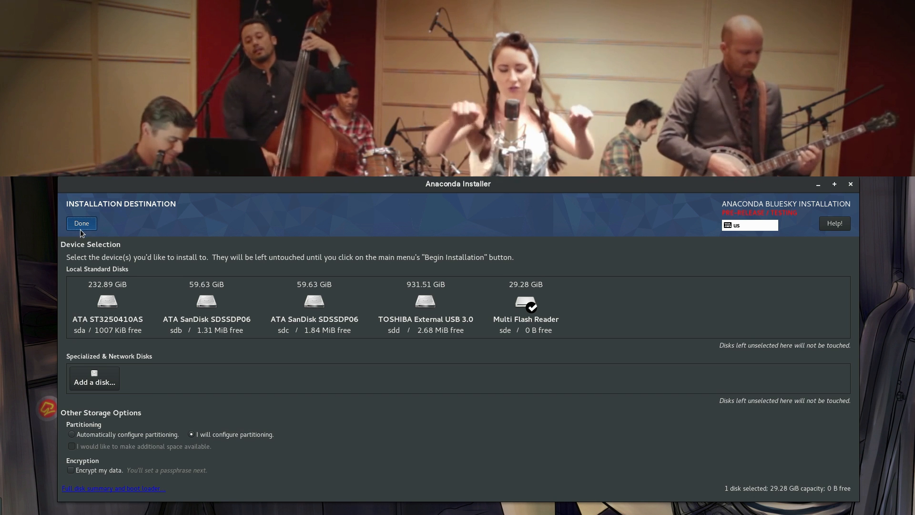
pyautogui.click(81, 223)
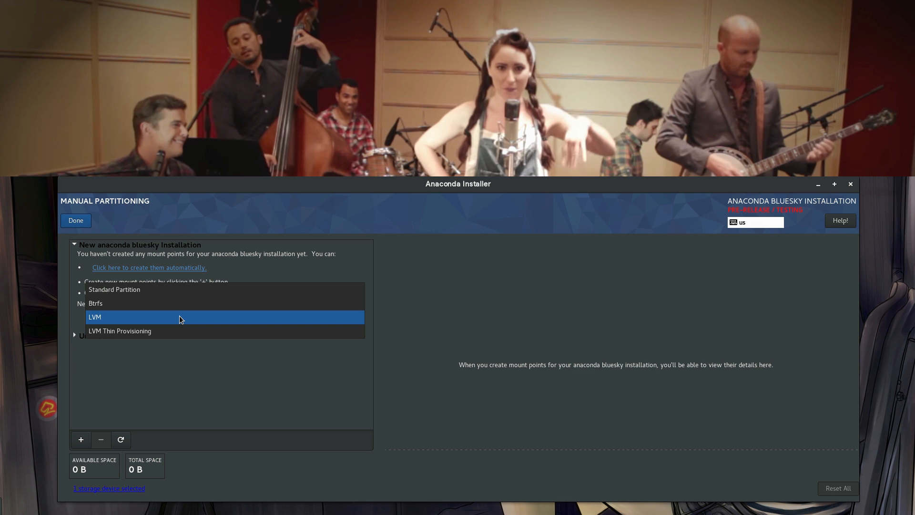
# Attempt to add a 500 MiB /boot standard partition, which fails with a device error
pyautogui.click(114, 289)
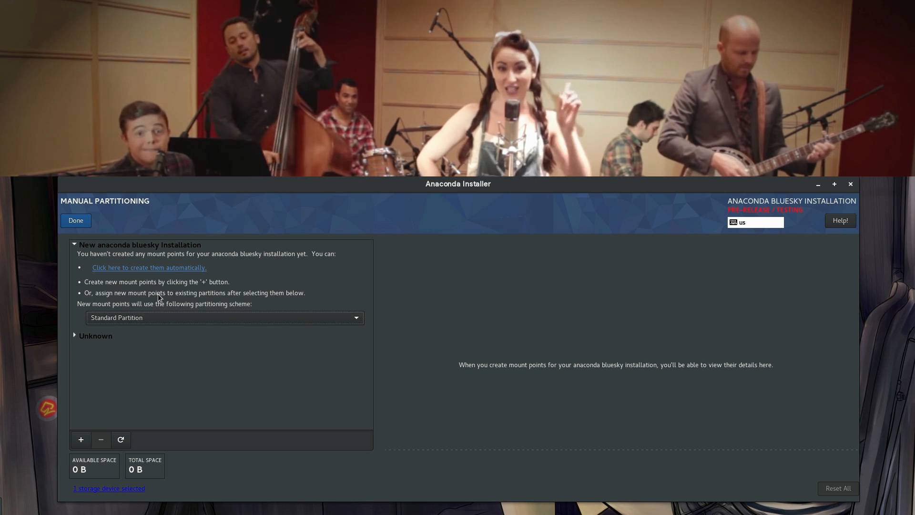
pyautogui.click(80, 439)
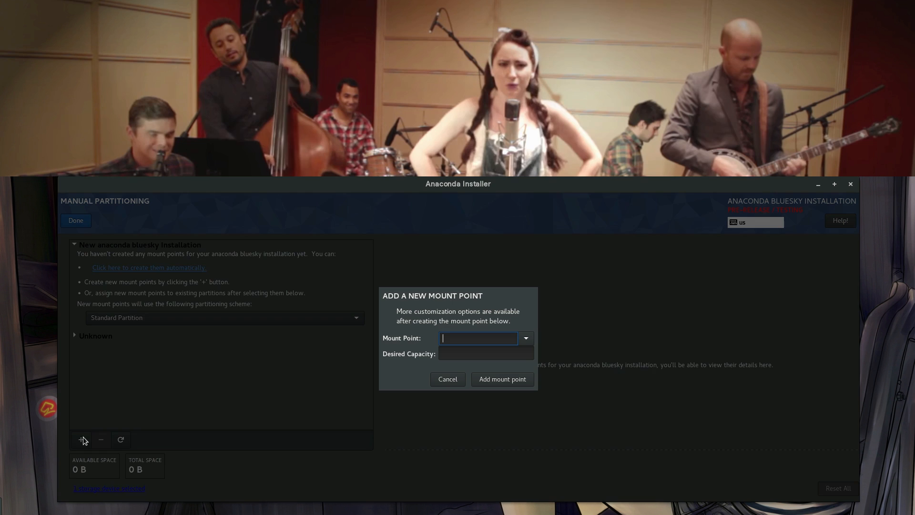
pyautogui.click(524, 339)
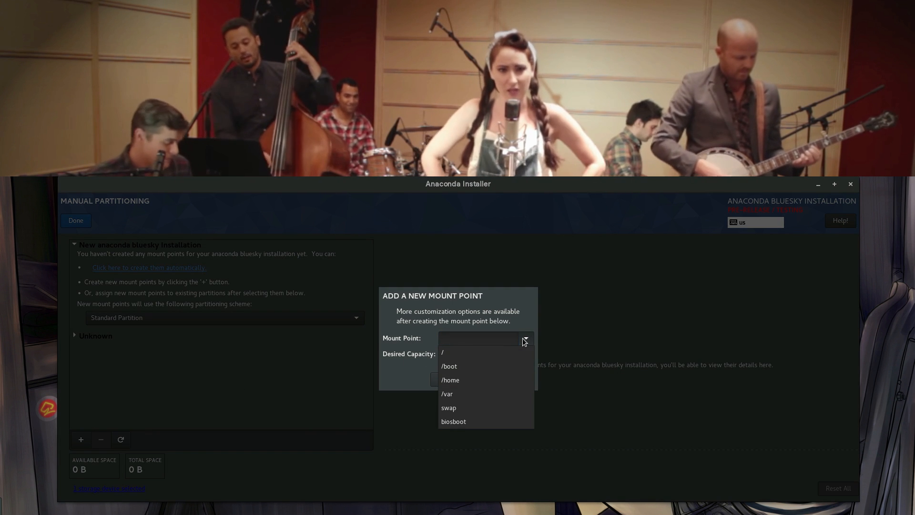
pyautogui.click(449, 366)
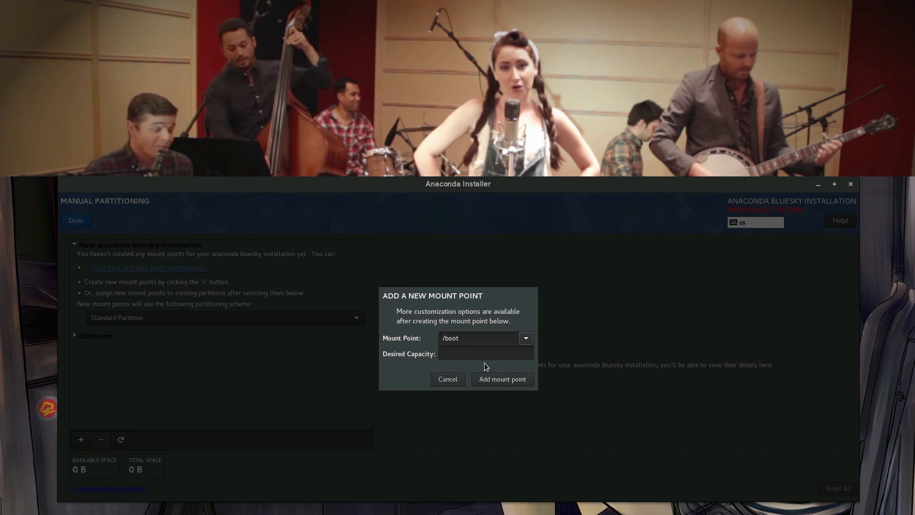
pyautogui.write('500')
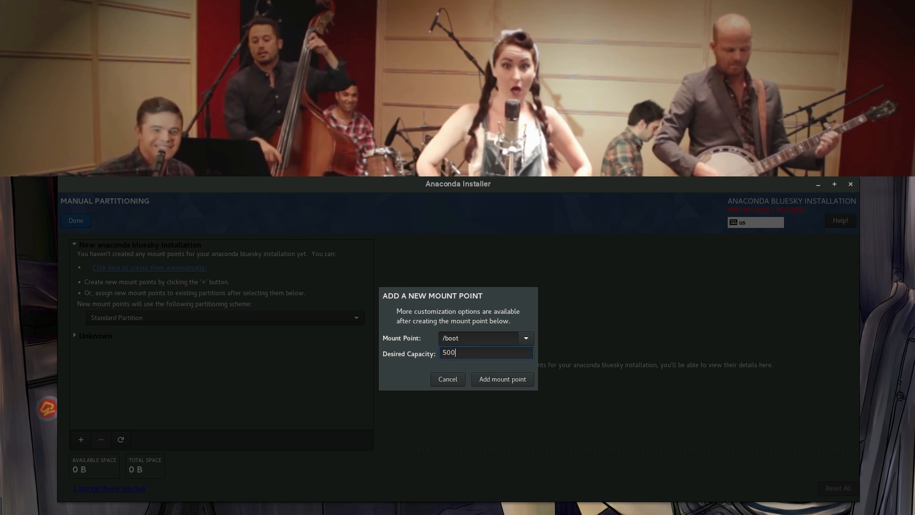
pyautogui.click(500, 379)
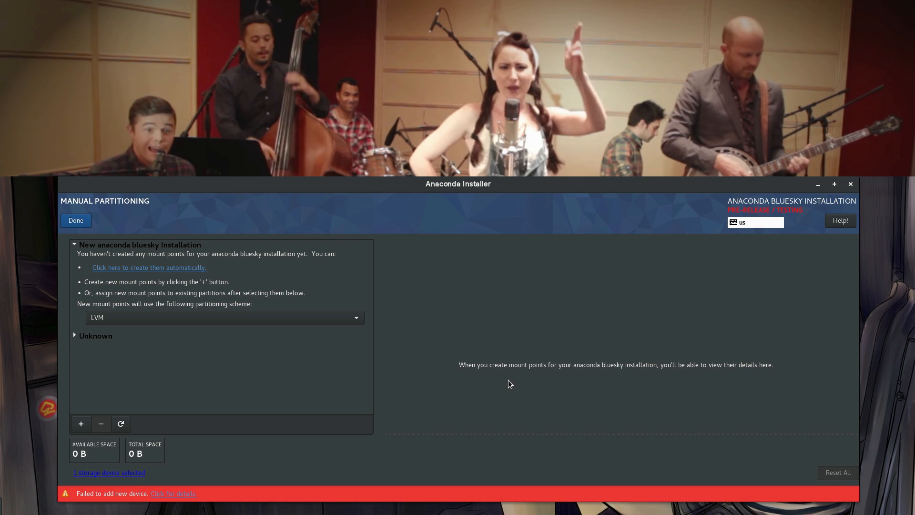
pyautogui.moveTo(287, 467)
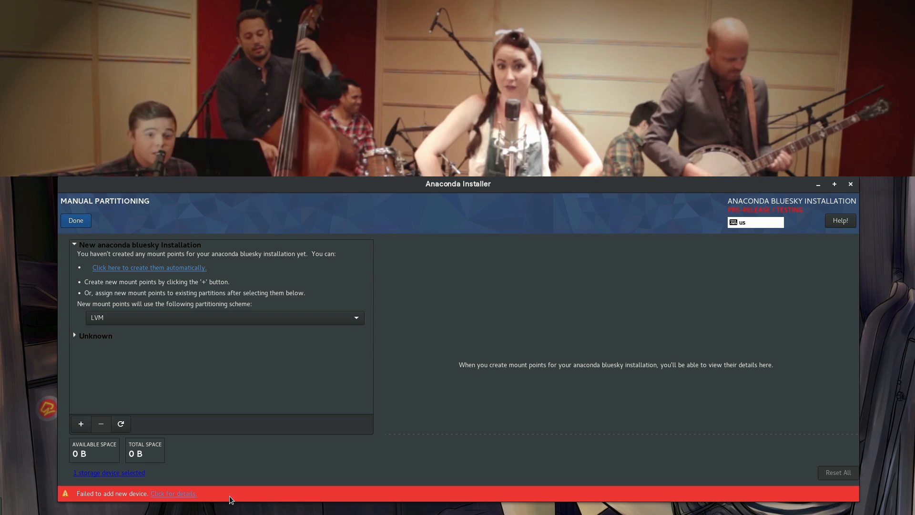
# Check the add-device error, then delete the existing iso9660 partition on sde
pyautogui.click(172, 494)
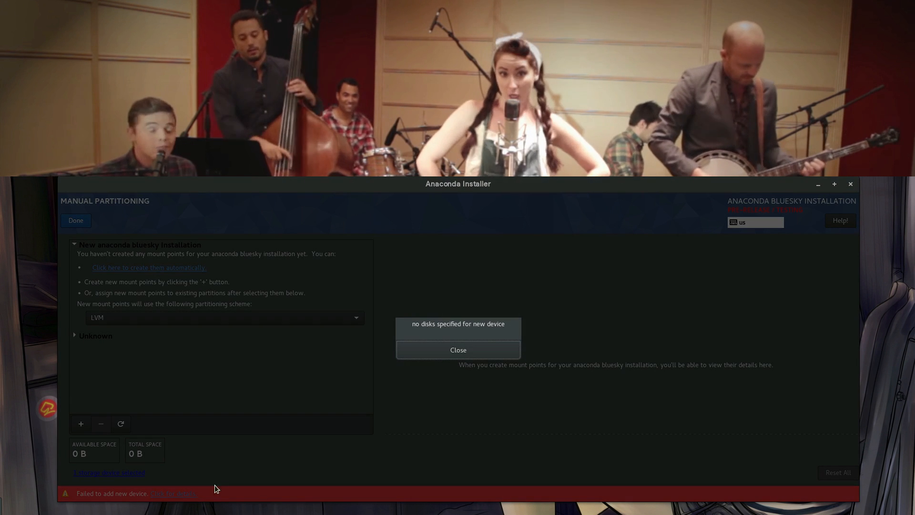
pyautogui.click(458, 350)
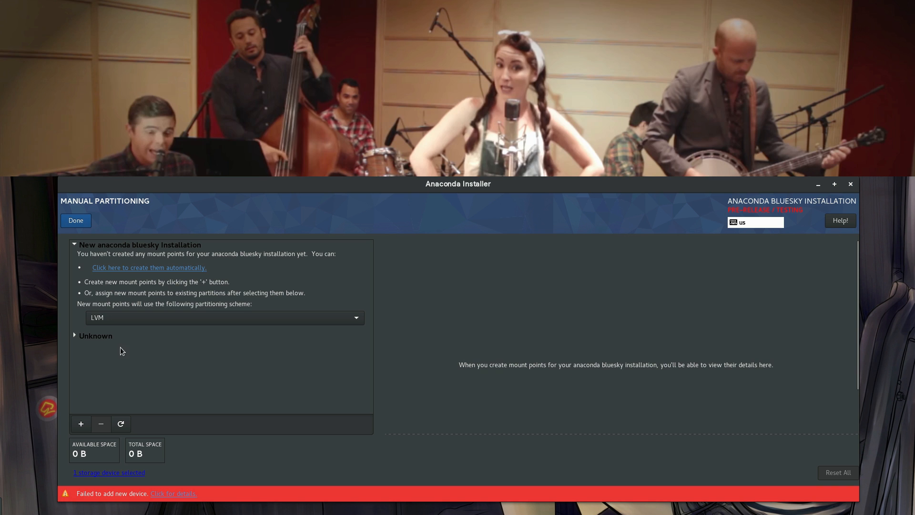
pyautogui.click(75, 335)
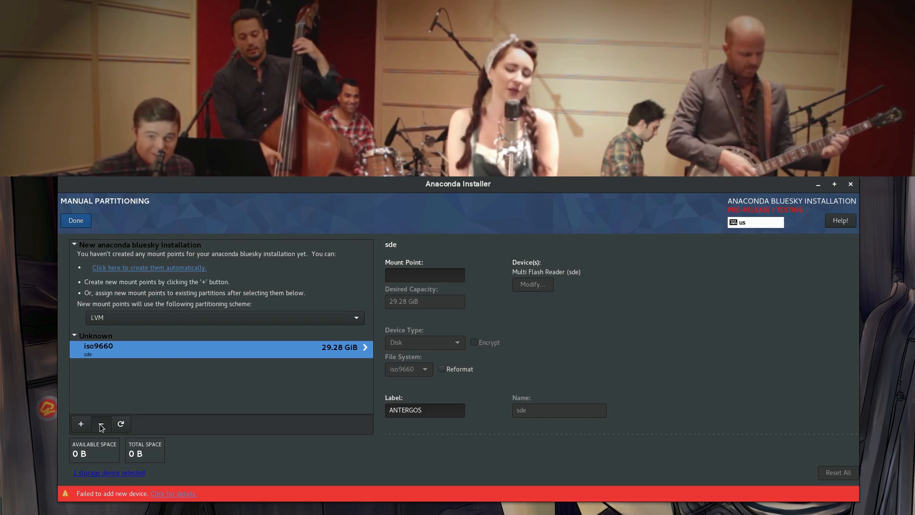
pyautogui.click(101, 424)
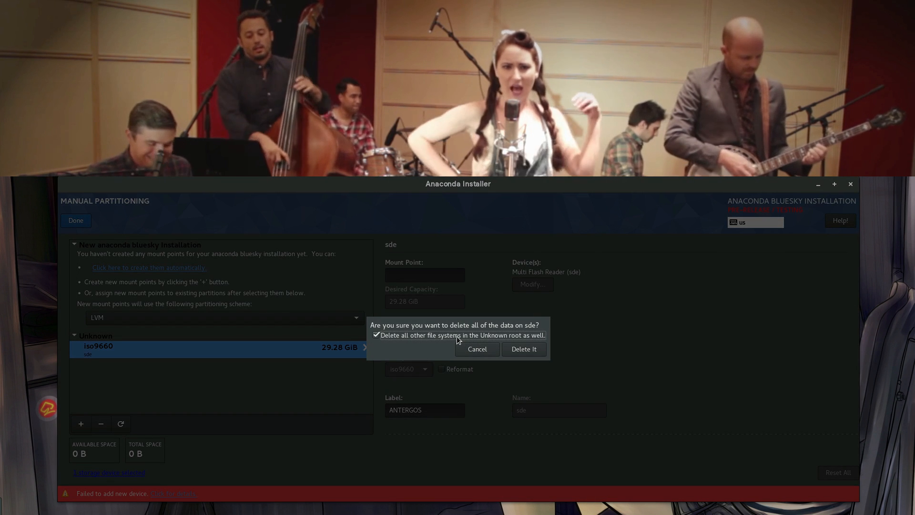
pyautogui.click(522, 348)
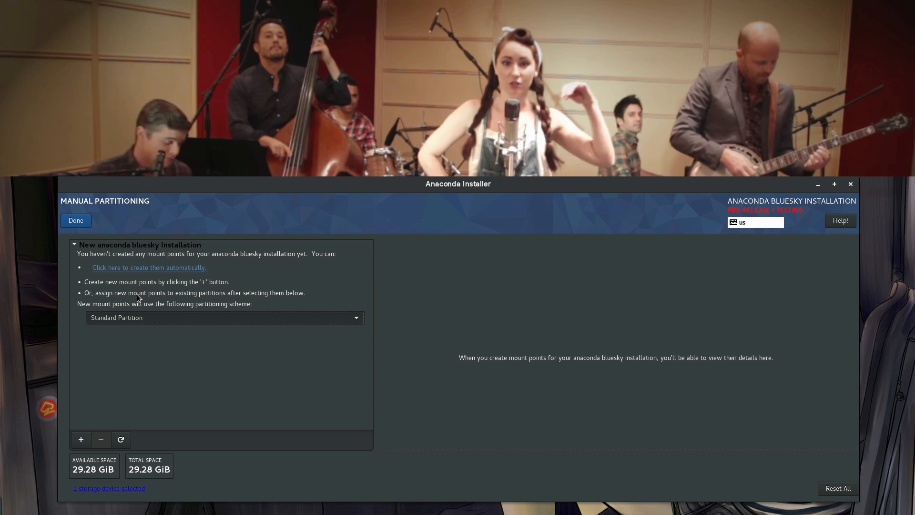
# Add a 500 MiB /boot mount point as an ext4 partition on sde1
pyautogui.click(81, 439)
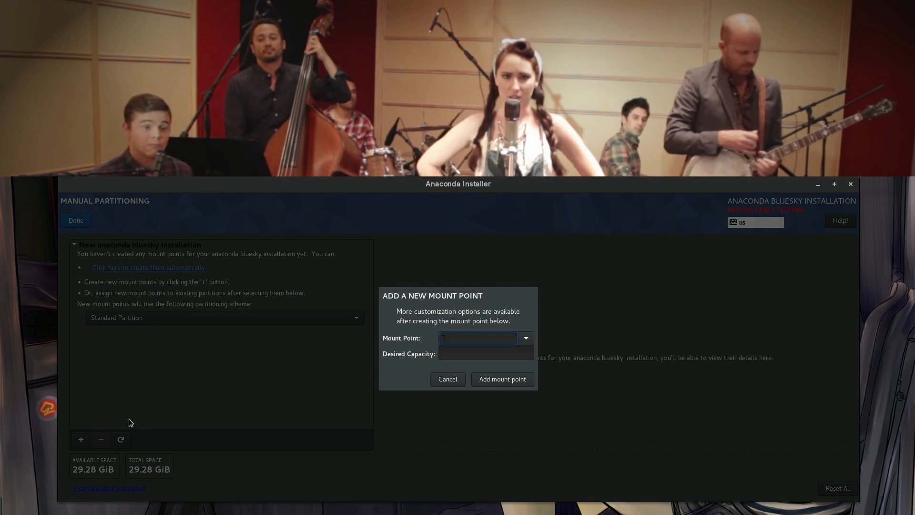
pyautogui.click(524, 338)
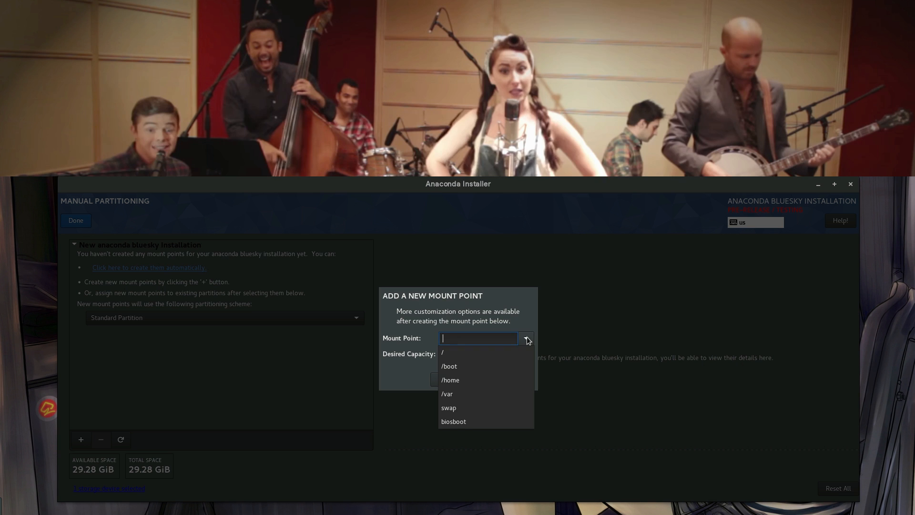
pyautogui.click(449, 366)
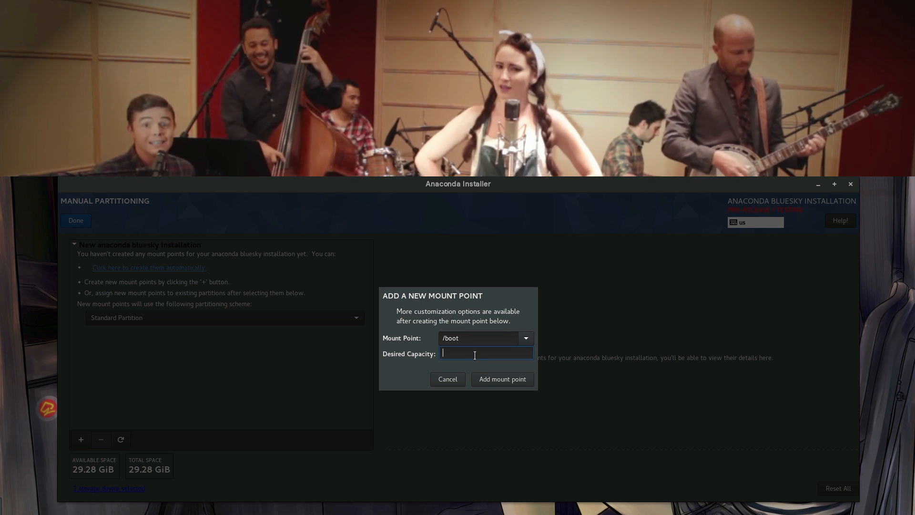
pyautogui.write('500')
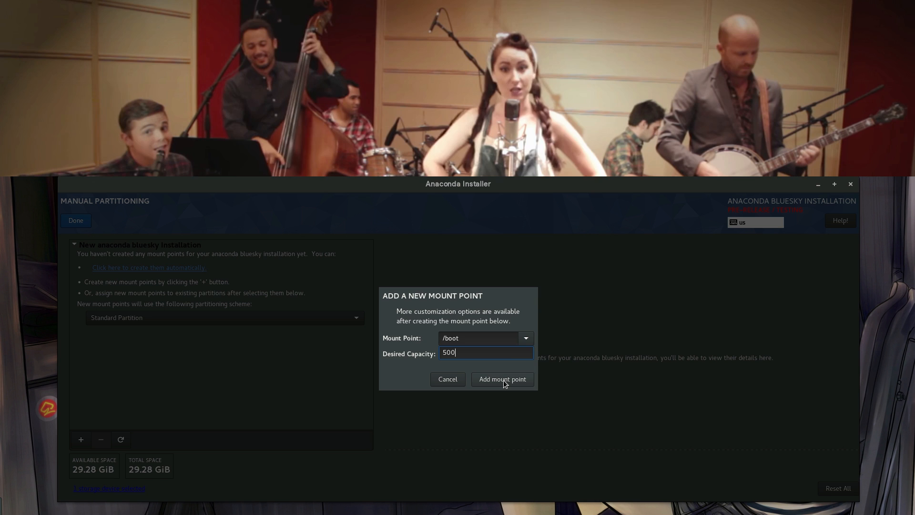
pyautogui.click(501, 379)
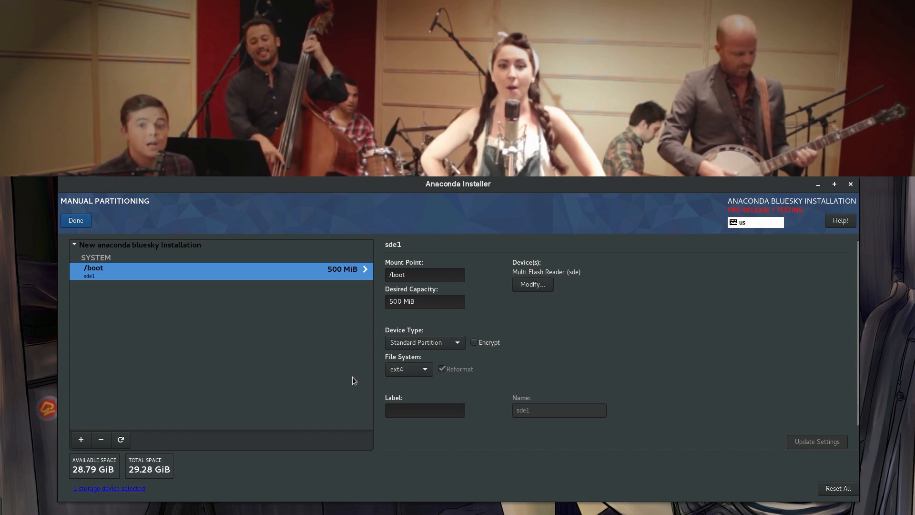
pyautogui.moveTo(144, 439)
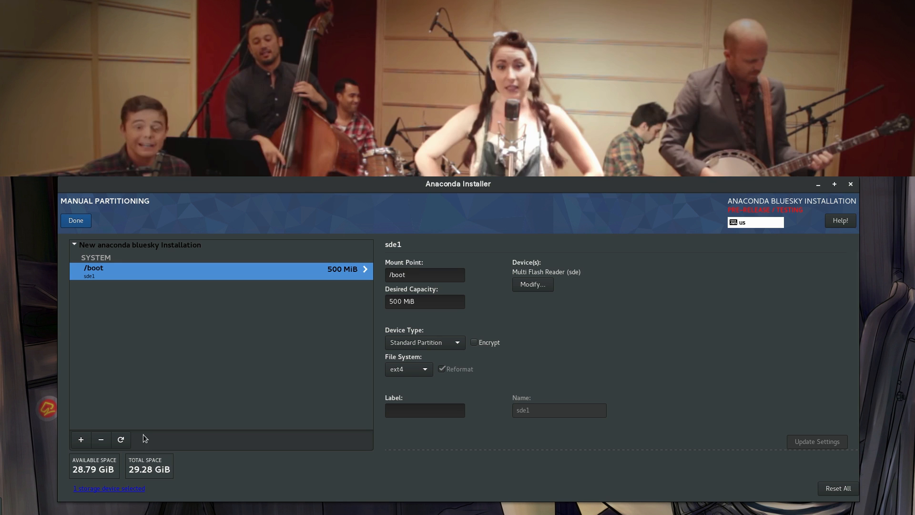
# Add a root (/) mount point using the remaining 28.79 GiB, set to Btrfs
pyautogui.click(80, 439)
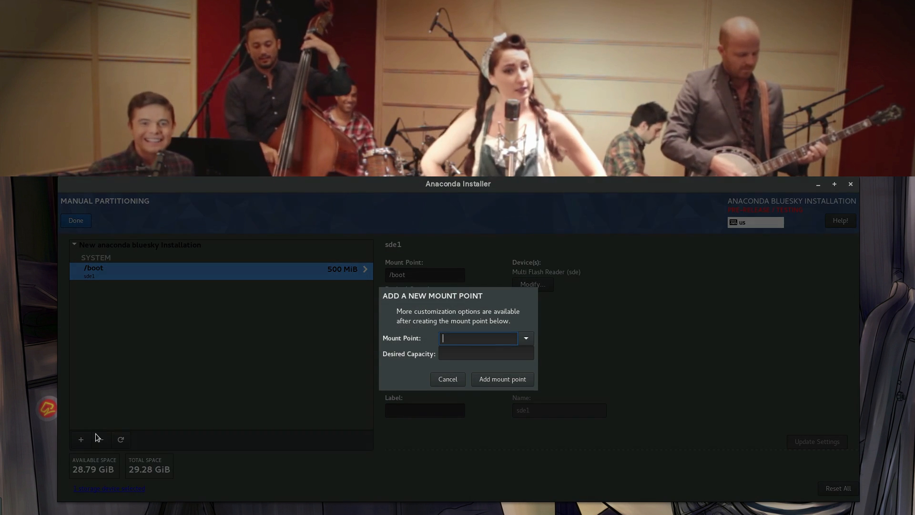
pyautogui.click(524, 338)
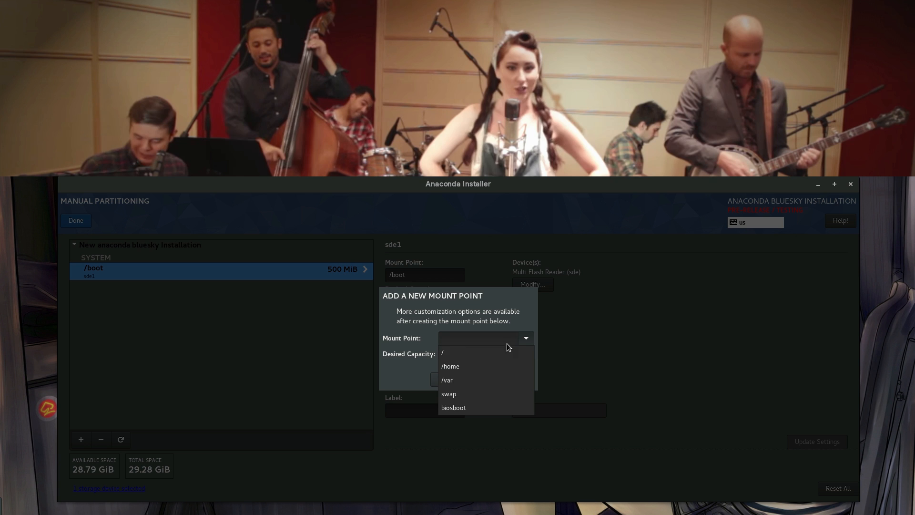
pyautogui.click(443, 352)
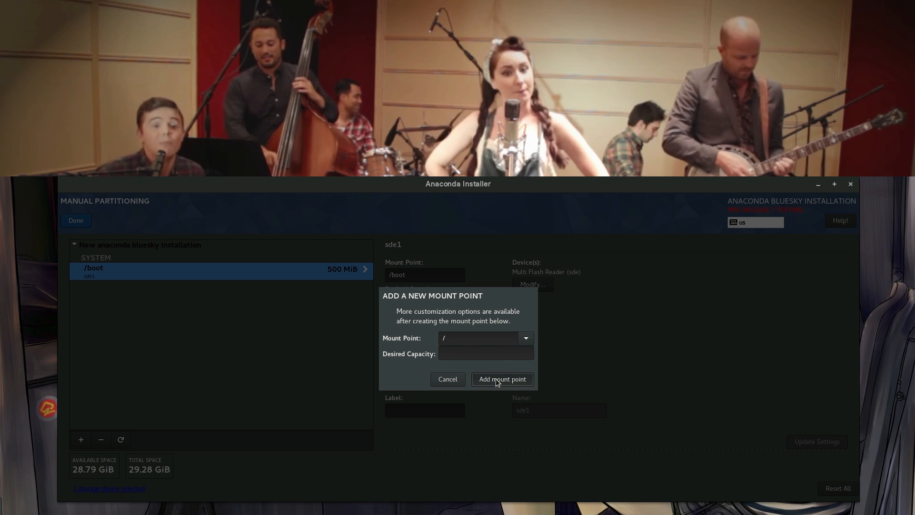
pyautogui.click(502, 379)
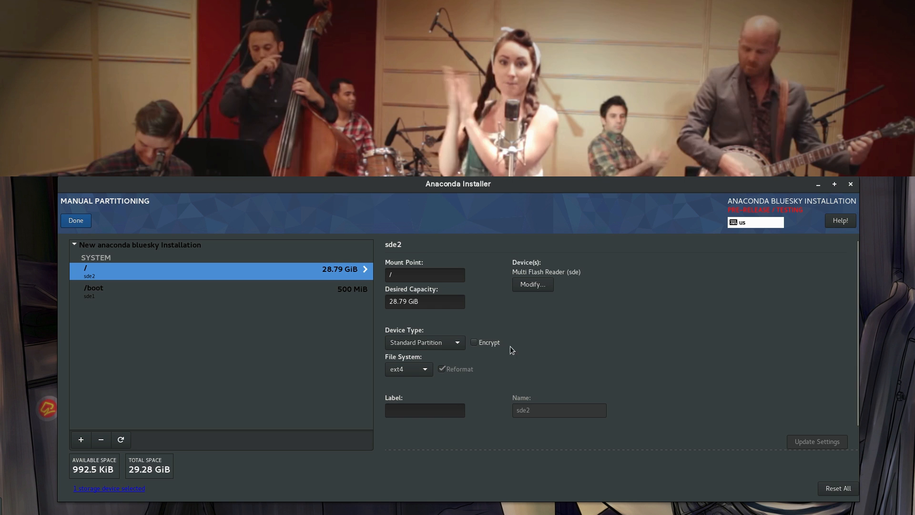
pyautogui.moveTo(162, 288)
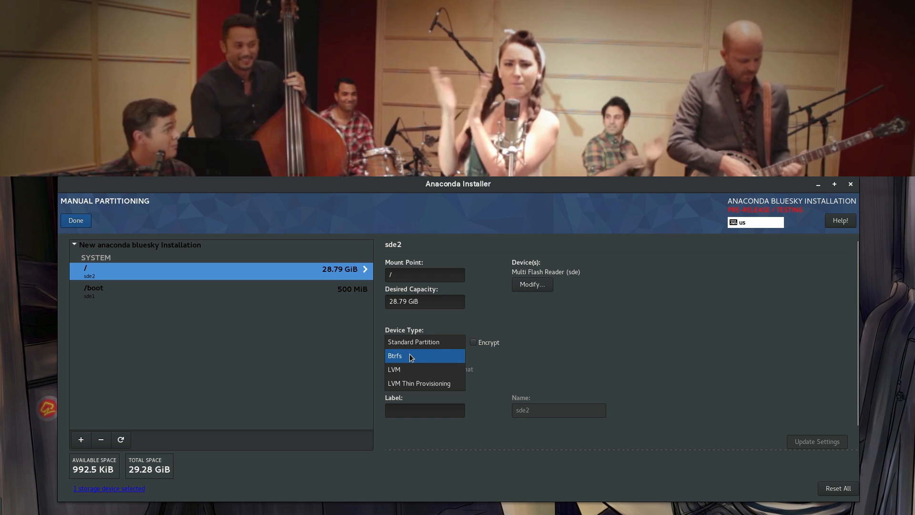
pyautogui.click(394, 356)
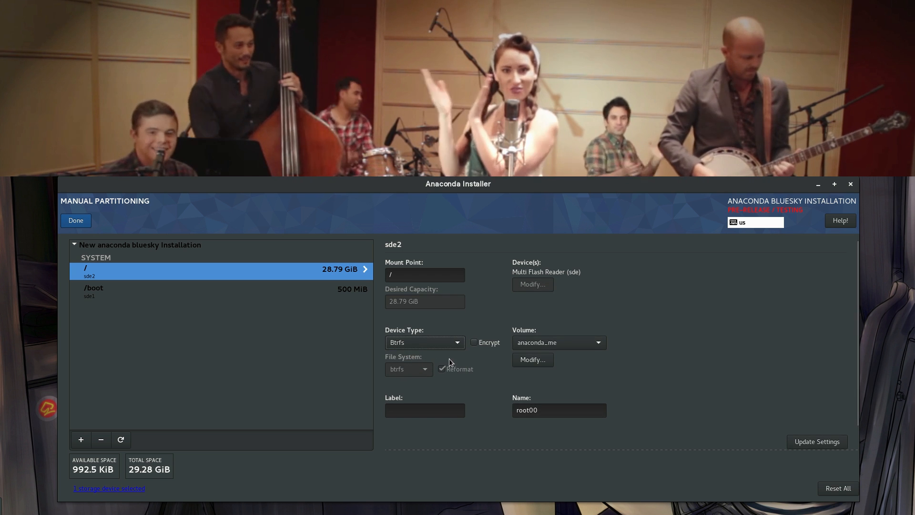
pyautogui.moveTo(213, 251)
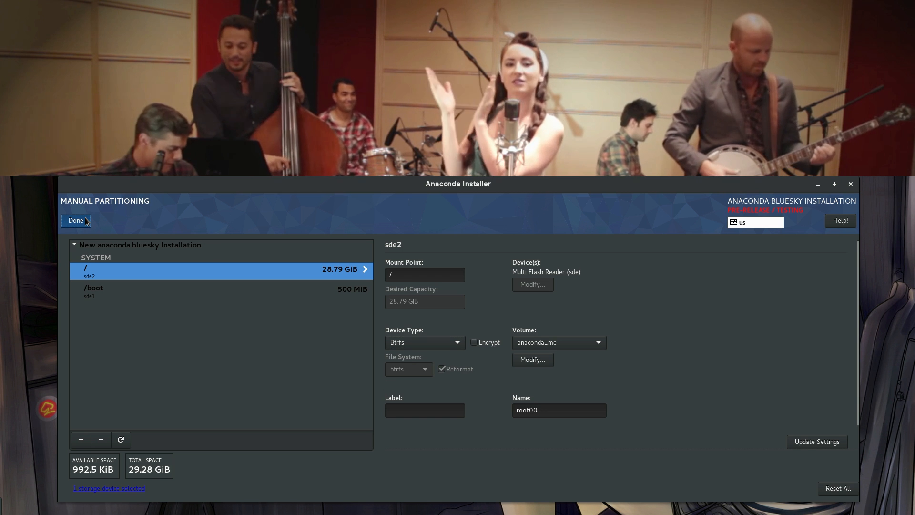
# Finish partitioning and acknowledge the no-swap-partition warning
pyautogui.click(76, 220)
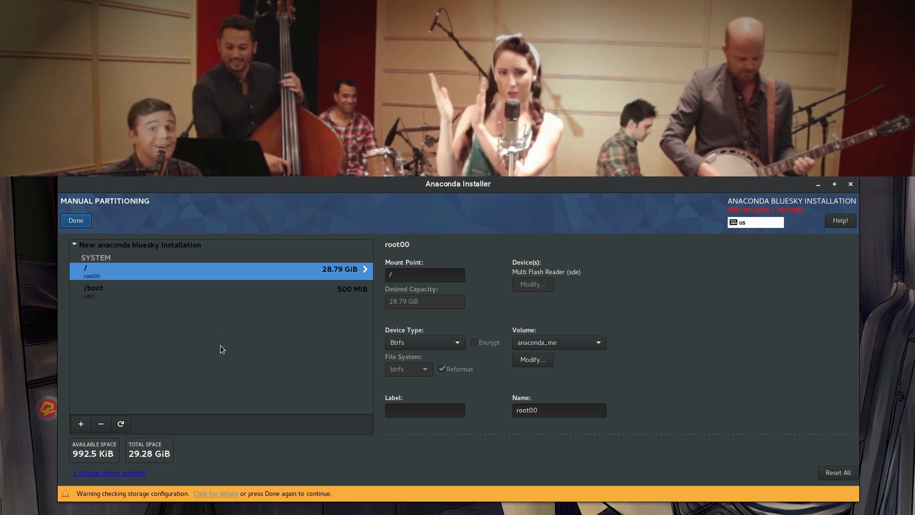
pyautogui.moveTo(271, 486)
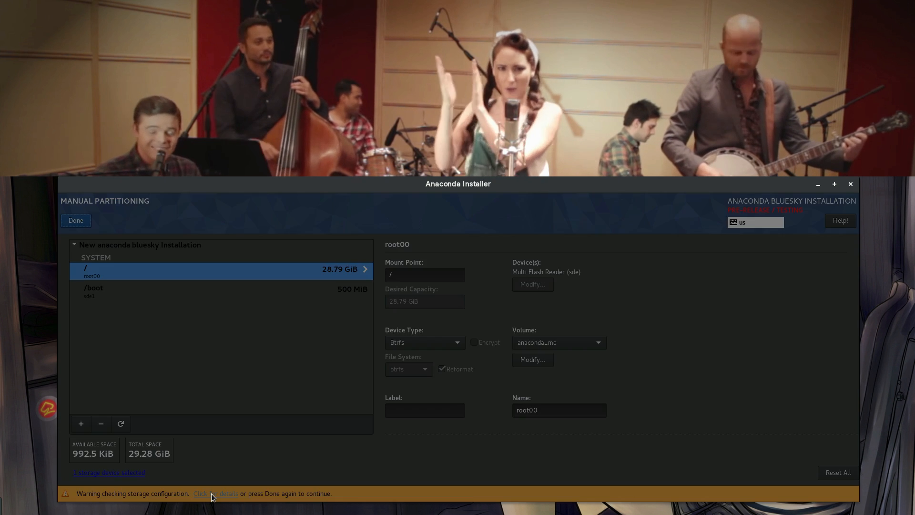
pyautogui.click(214, 493)
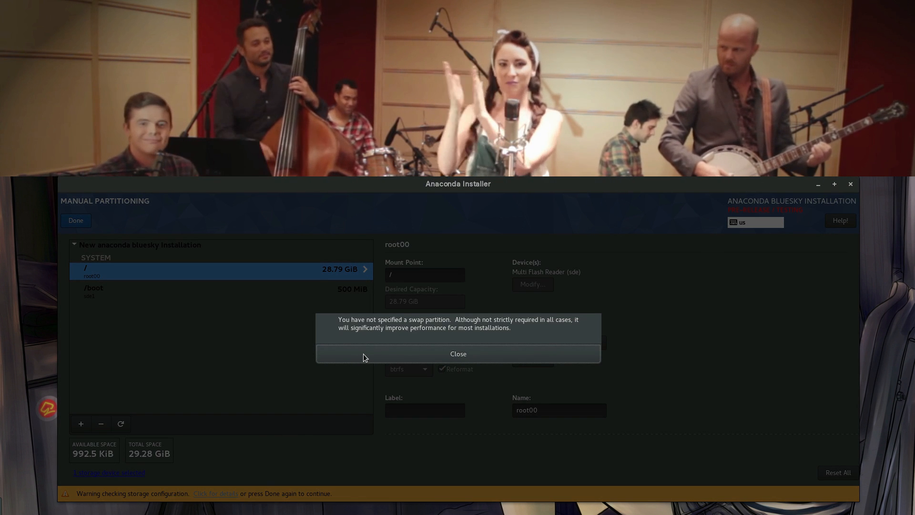
pyautogui.click(458, 354)
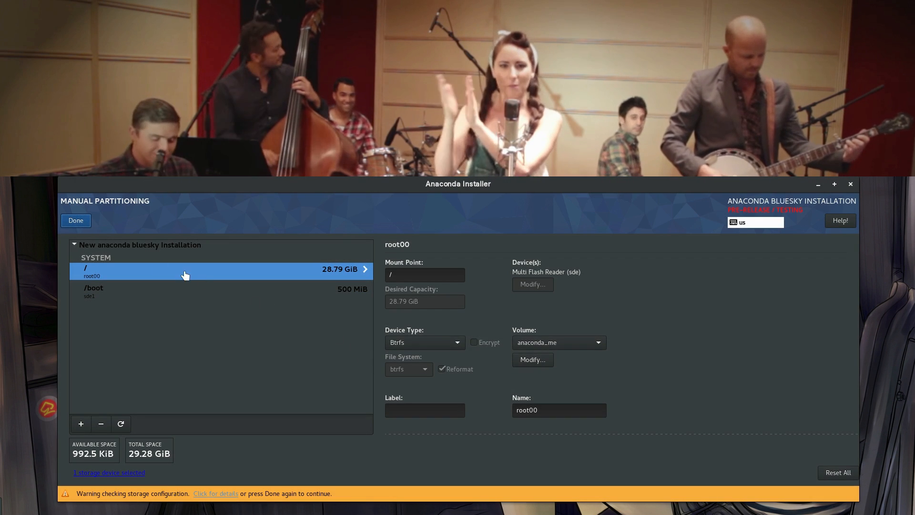
pyautogui.click(76, 220)
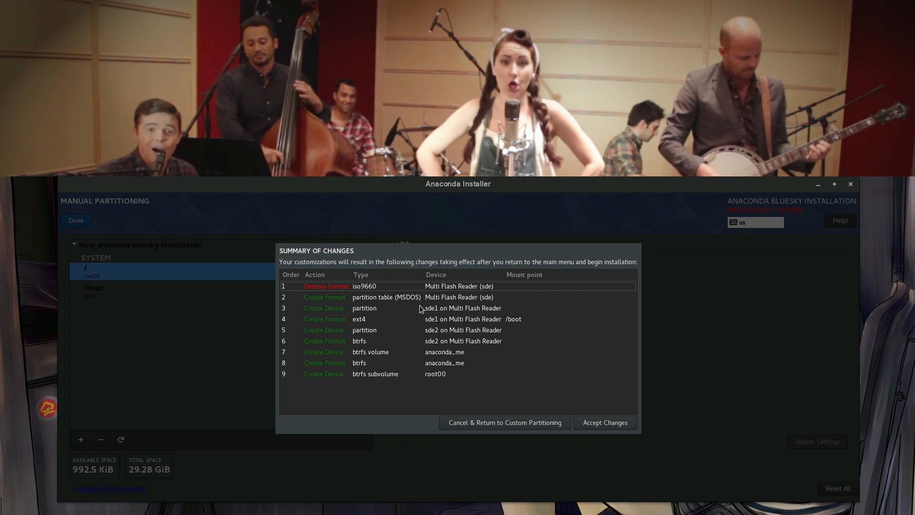
pyautogui.moveTo(489, 351)
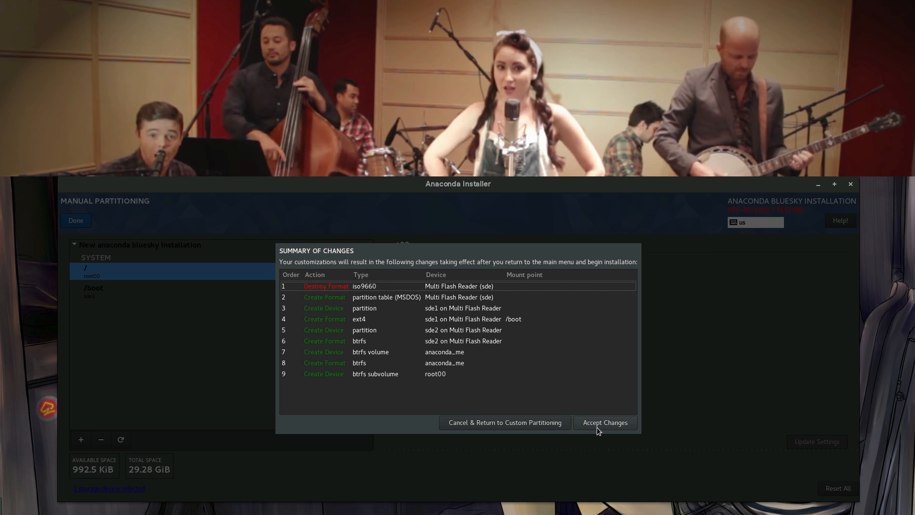
# Accept the nine pending partitioning changes and begin the installation
pyautogui.click(605, 423)
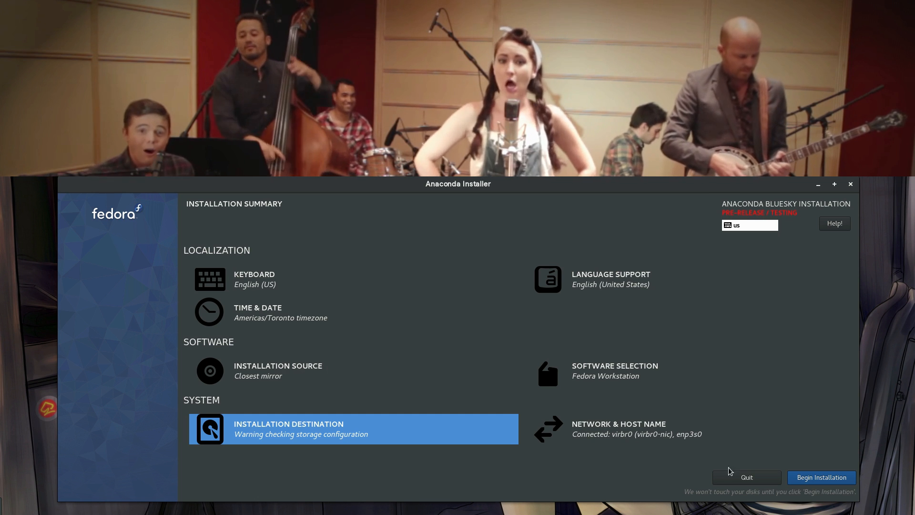
pyautogui.click(821, 476)
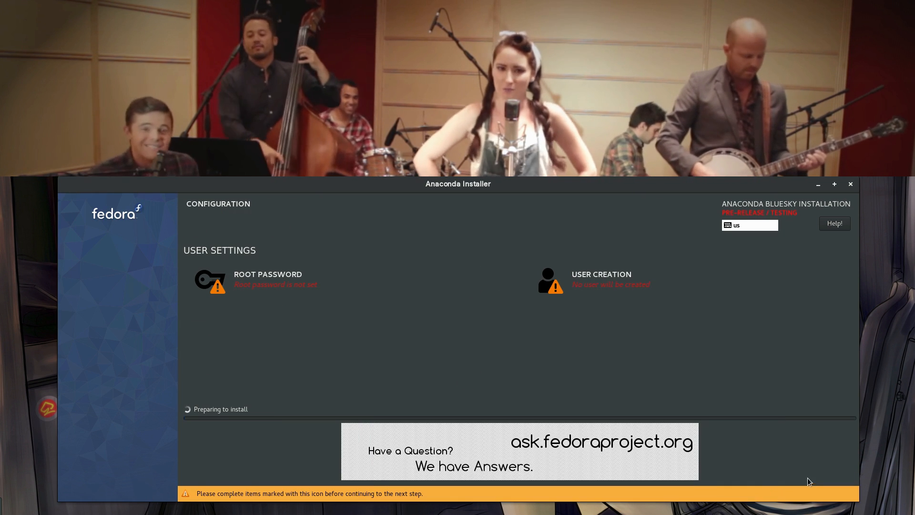